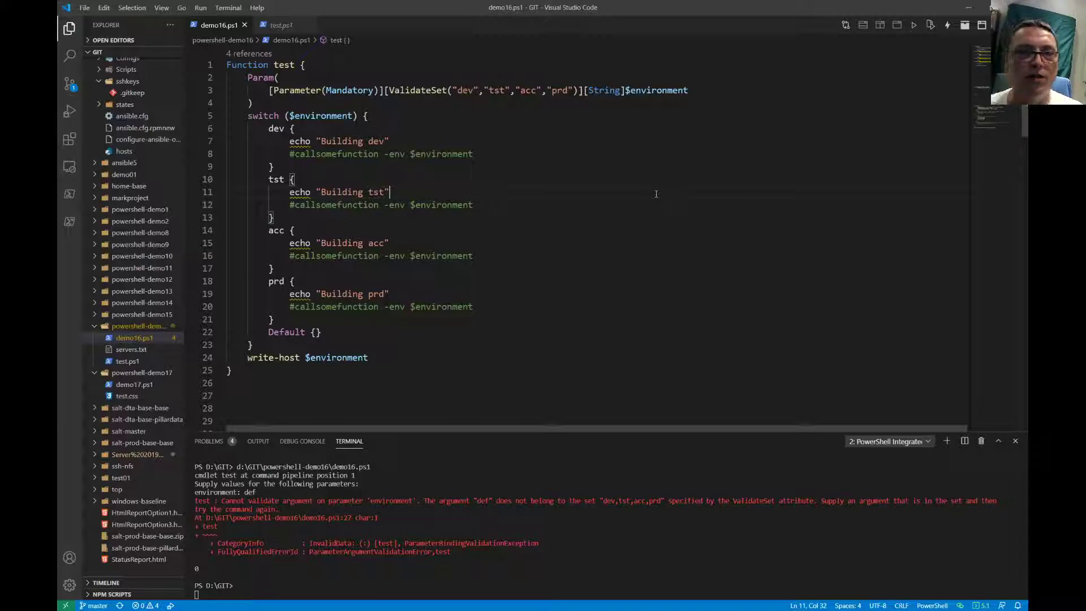
# Review the ValidateSet values, the environment parameter and the dev switch branch.
pyautogui.click(467, 91)
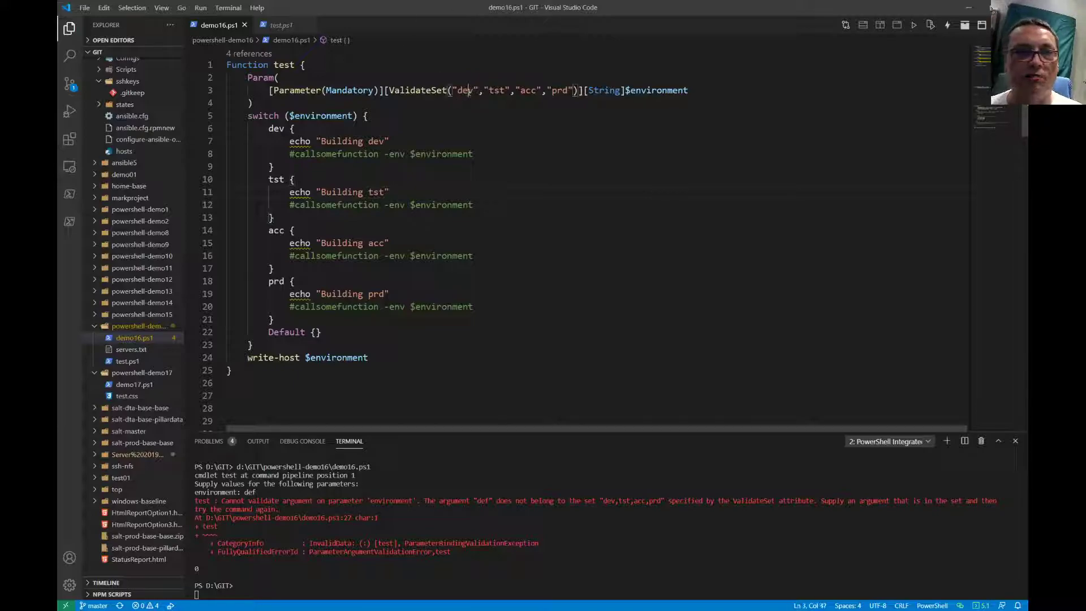
pyautogui.doubleClick(463, 91)
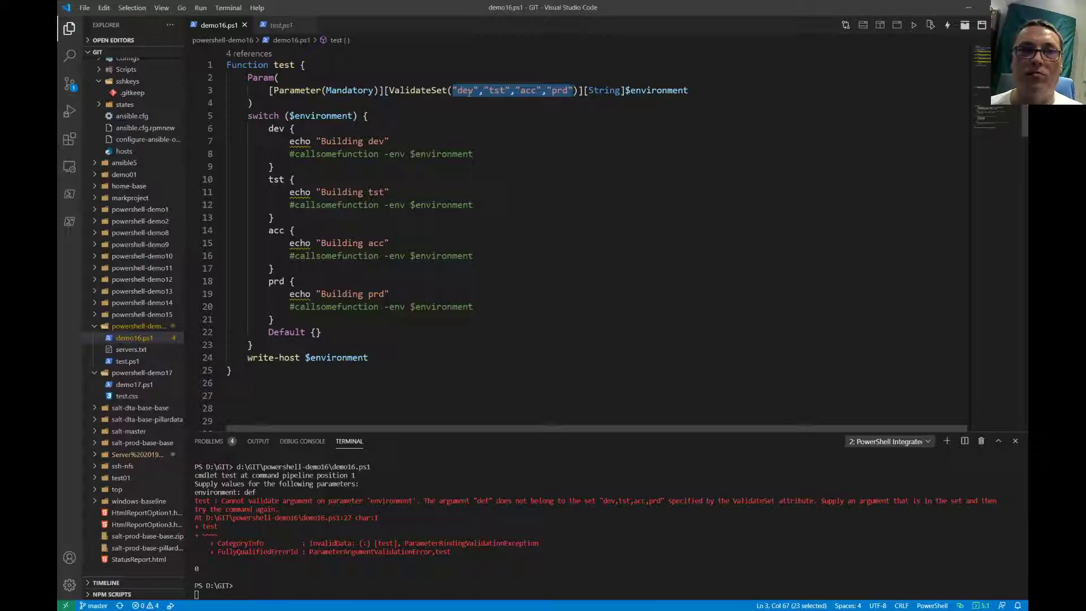
pyautogui.click(685, 91)
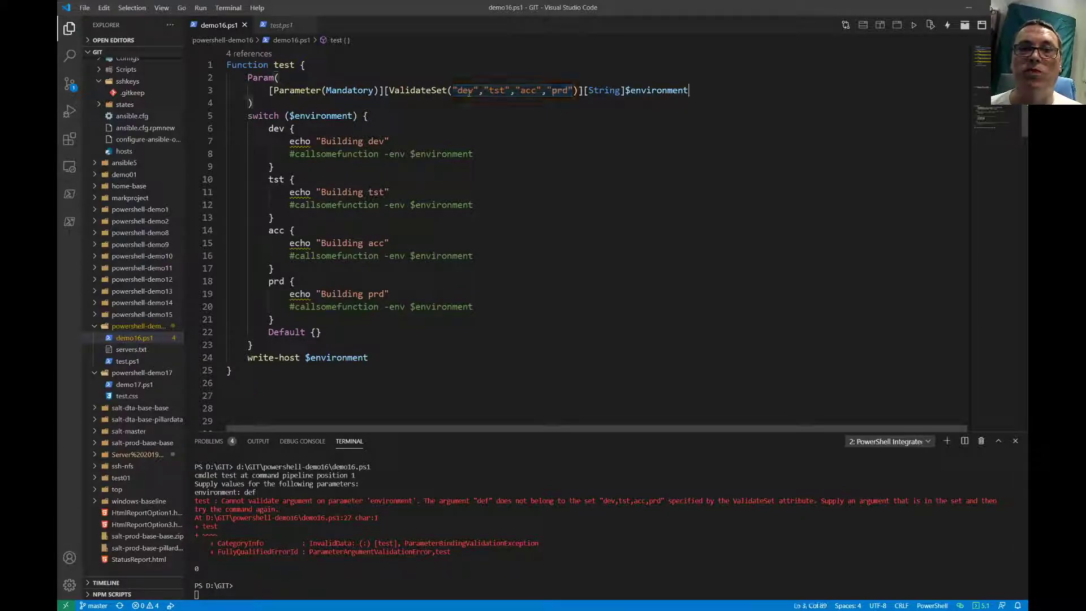
pyautogui.doubleClick(655, 90)
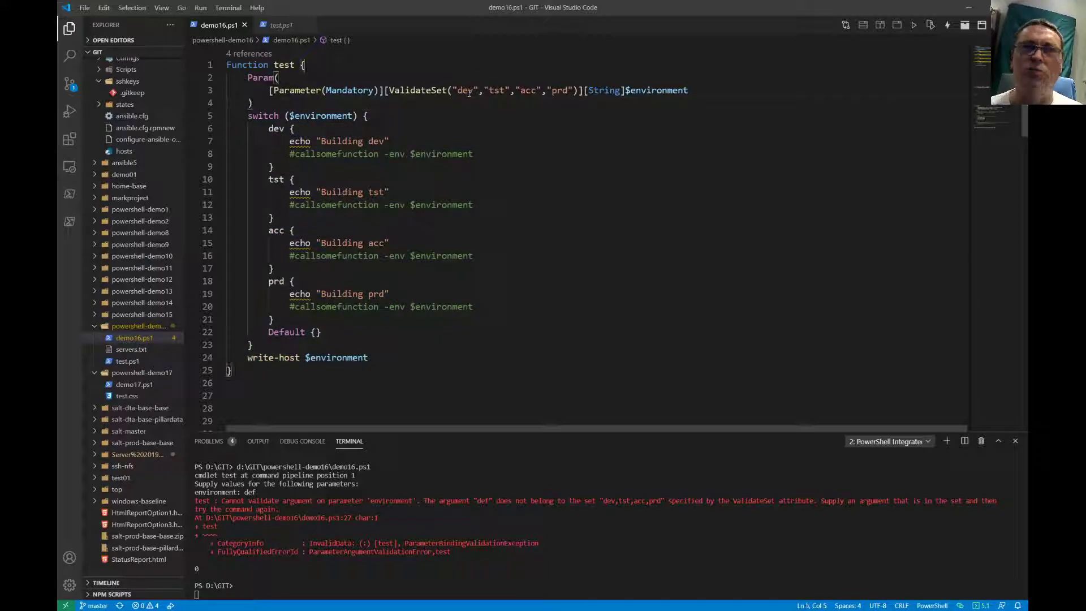
pyautogui.click(346, 140)
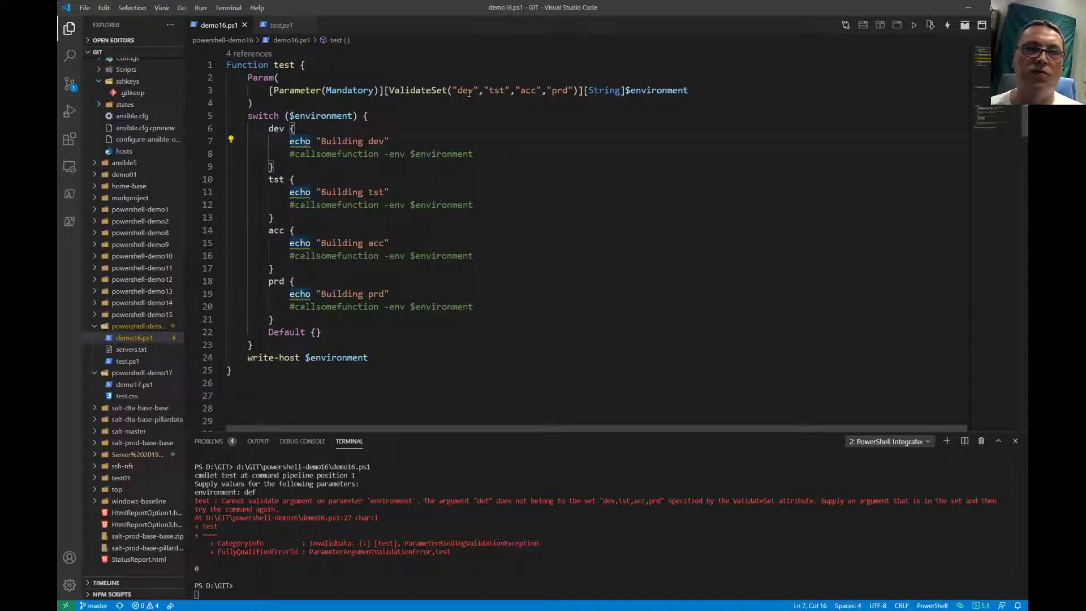
# Add the call 'test -environment dev' below the function and run it, printing Building dev.
pyautogui.click(304, 256)
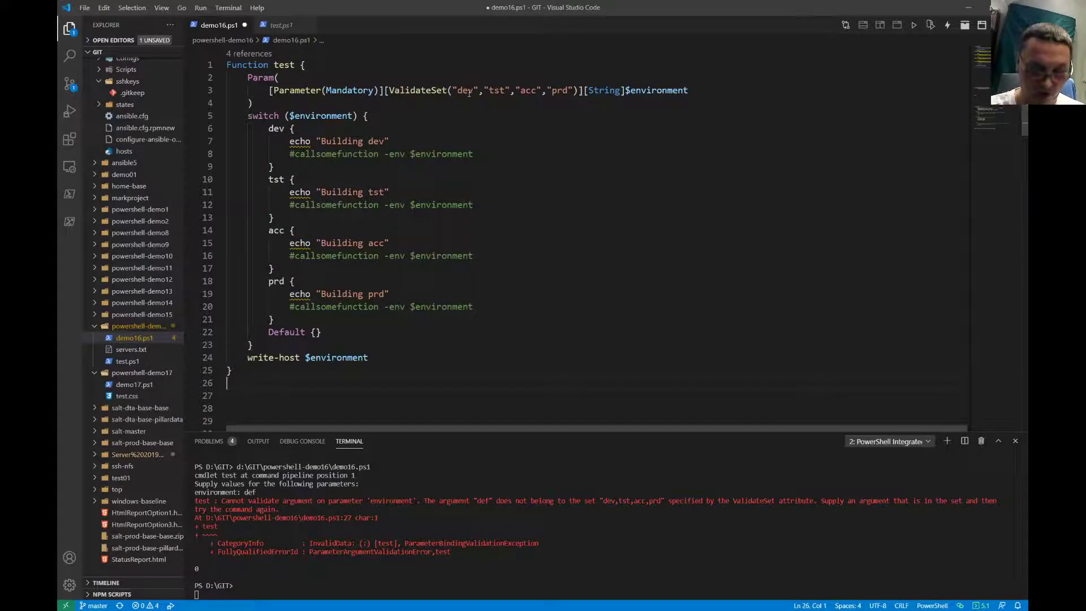
pyautogui.write('test -environment')
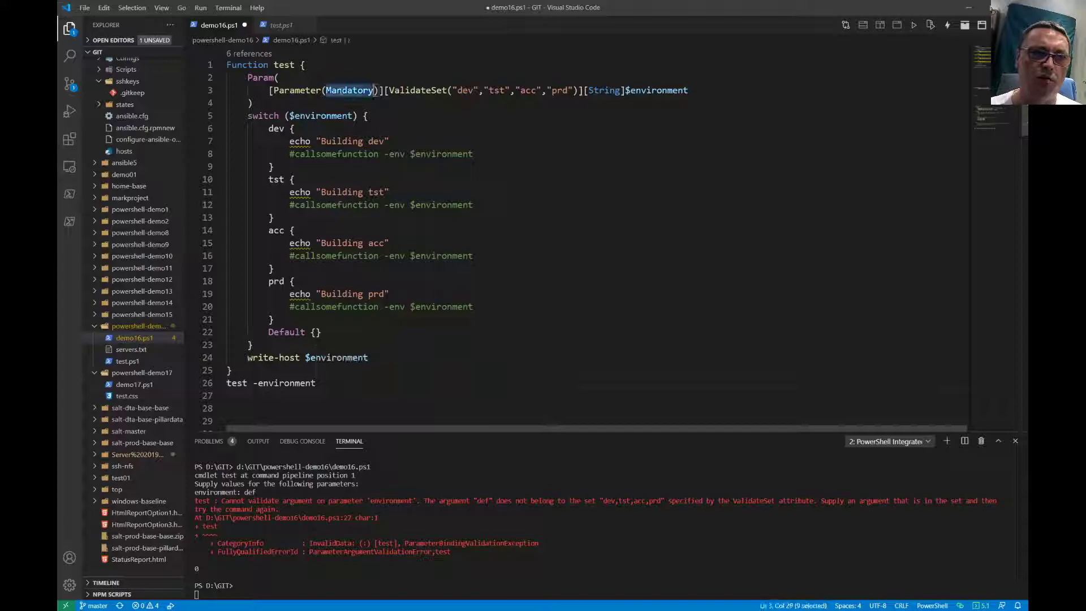
pyautogui.doubleClick(656, 90)
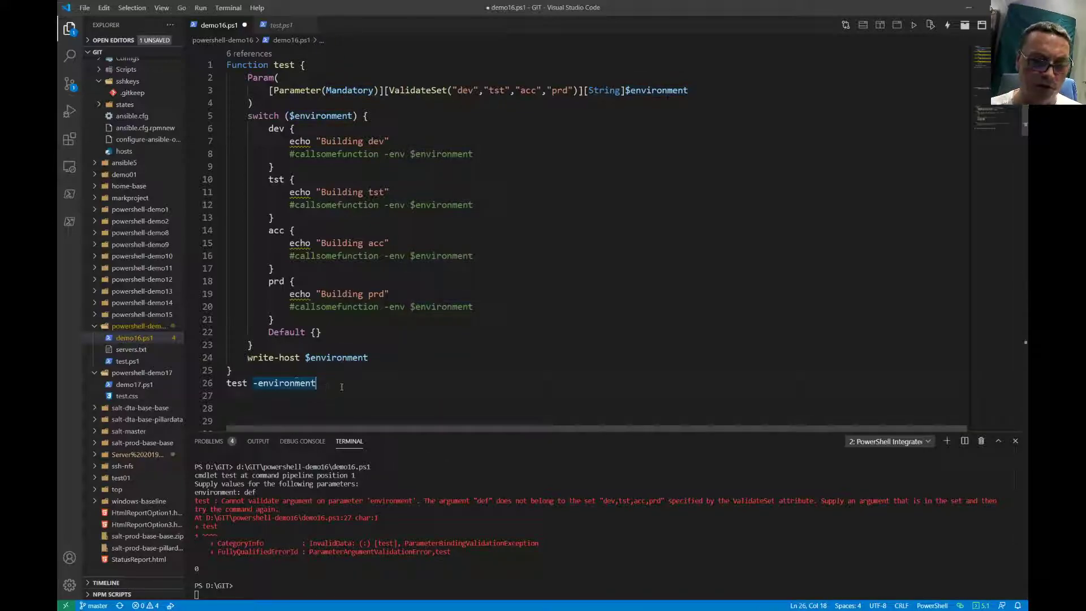
pyautogui.write('dev')
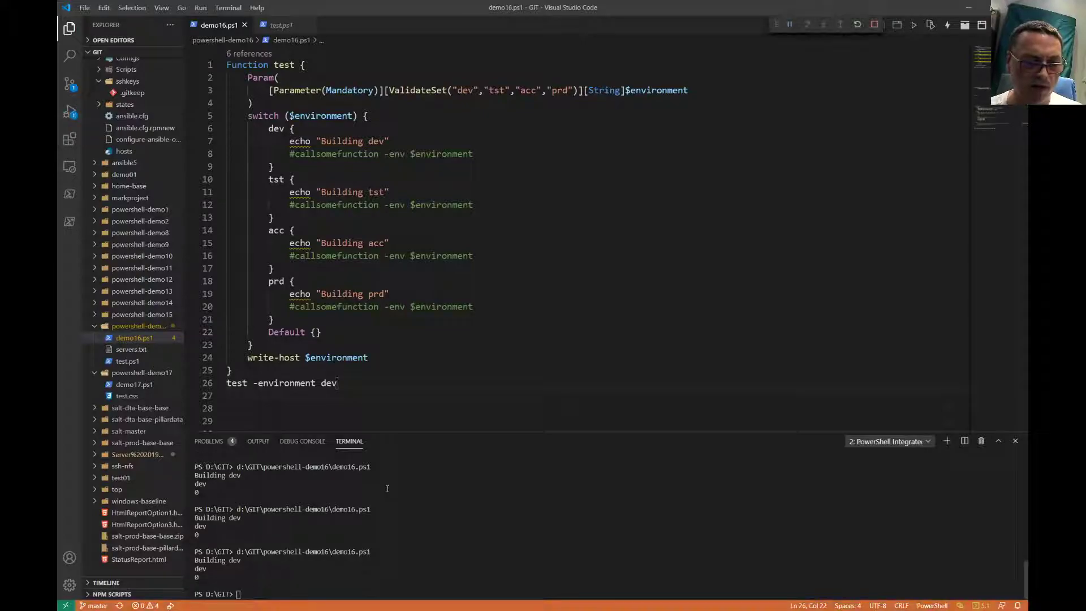
pyautogui.doubleClick(341, 140)
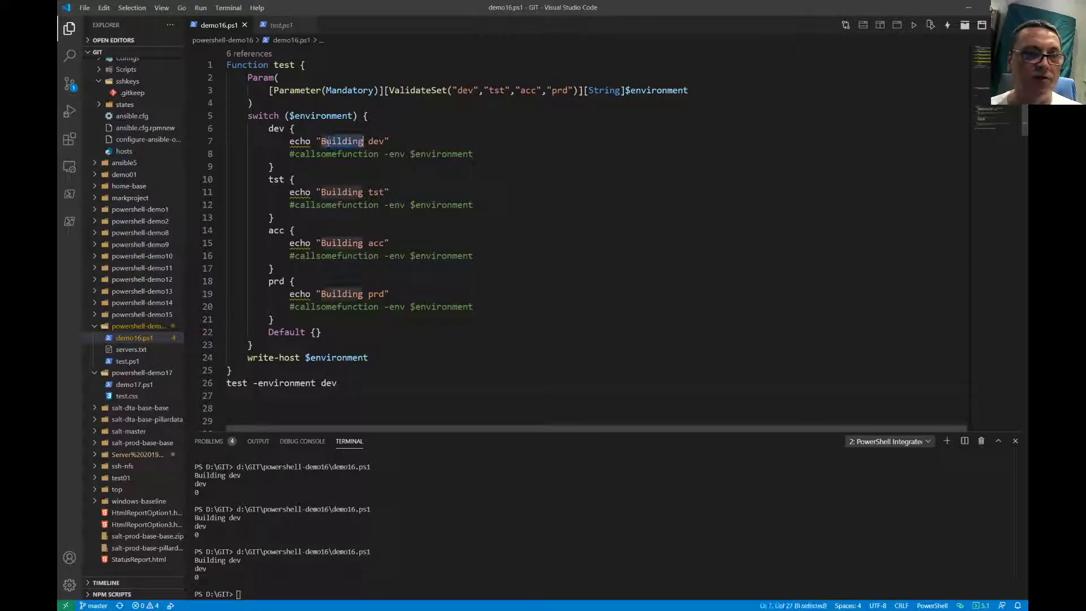
# Rerun the call with acc and then prd, each printing its Building message.
pyautogui.click(337, 384)
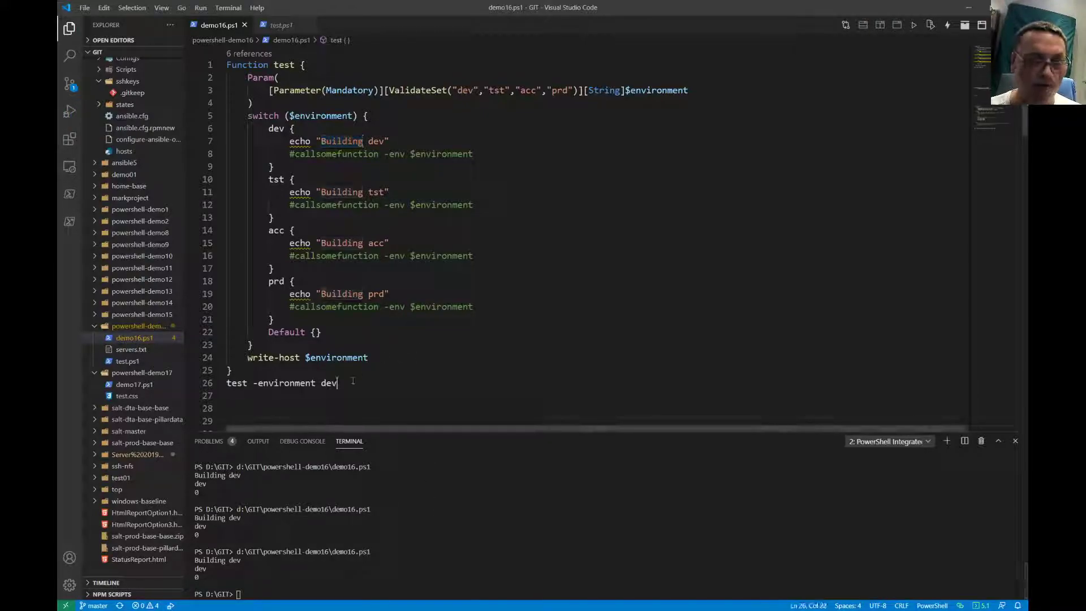
pyautogui.write('acc')
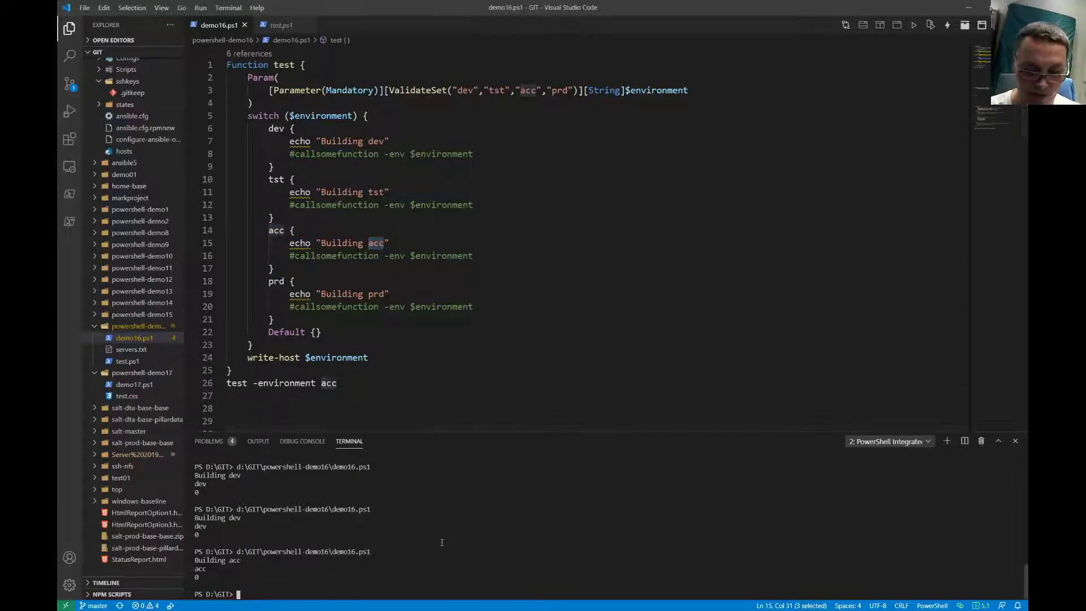
pyautogui.click(359, 382)
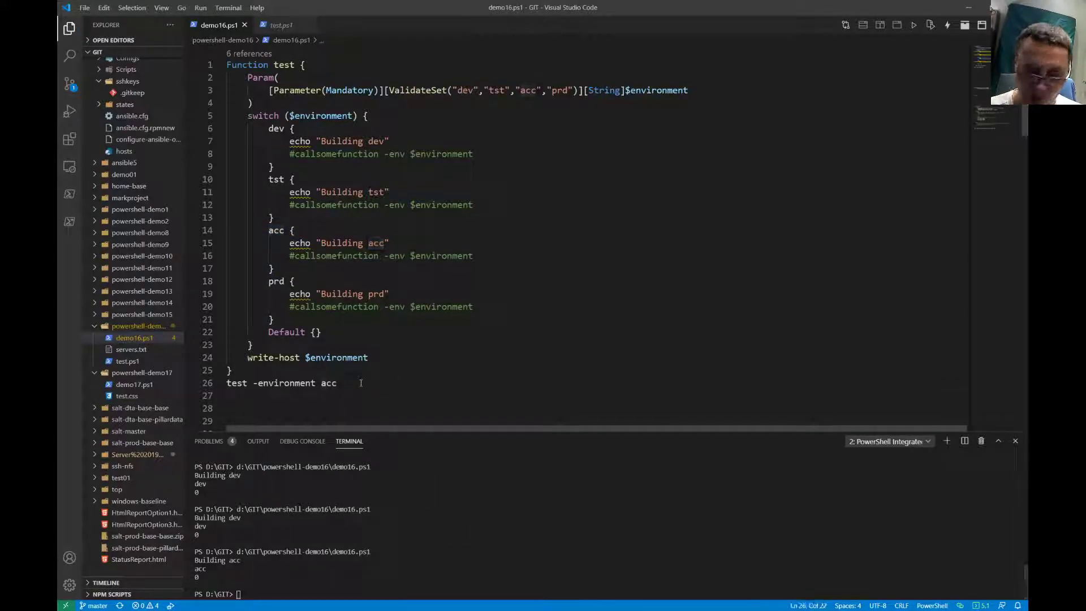
pyautogui.write('prd')
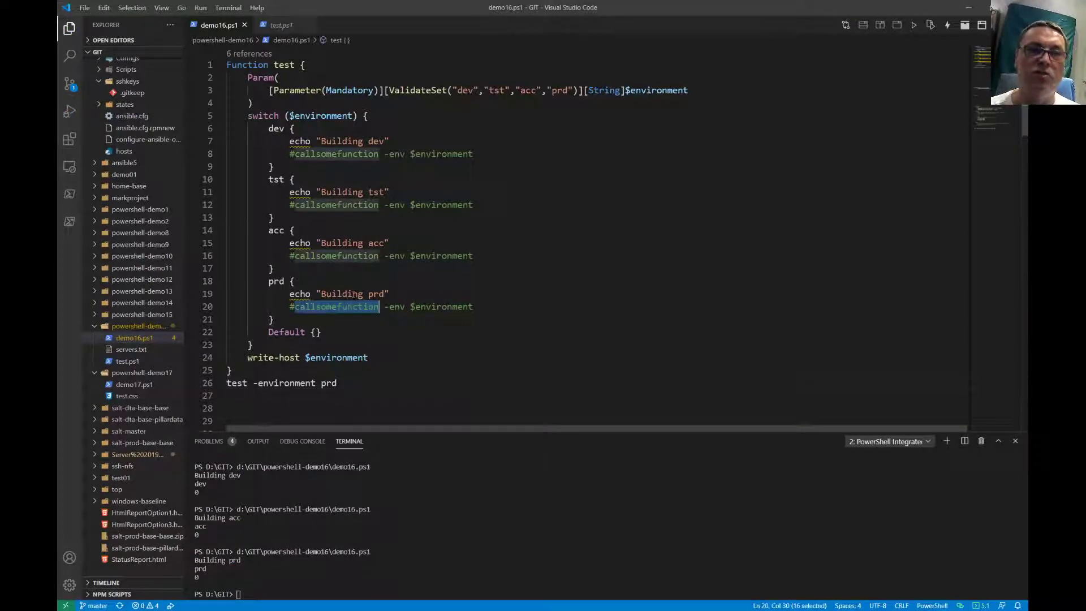
pyautogui.doubleClick(339, 294)
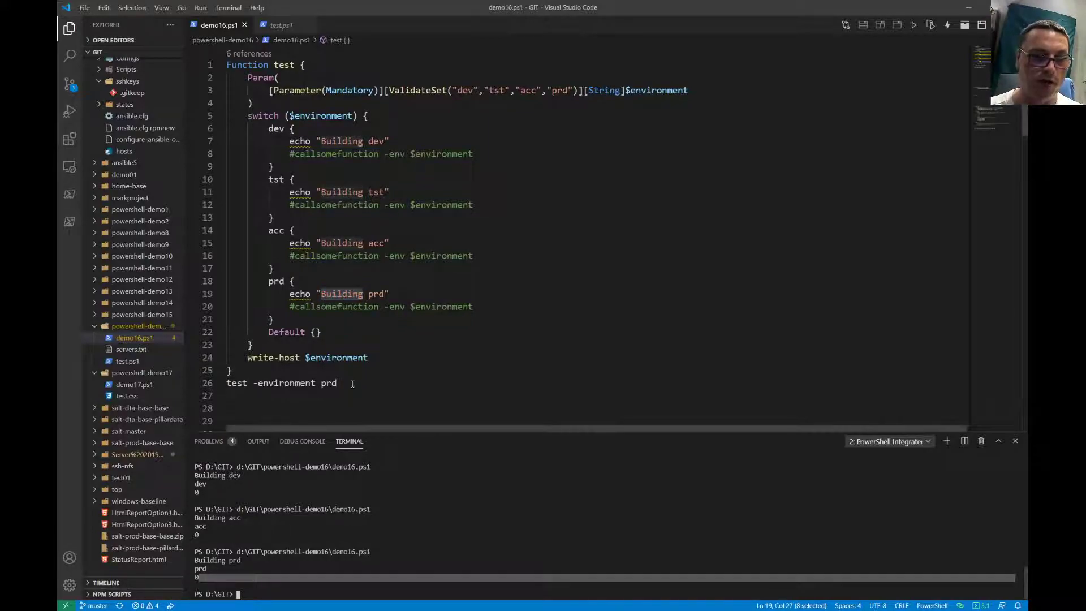
pyautogui.doubleClick(236, 382)
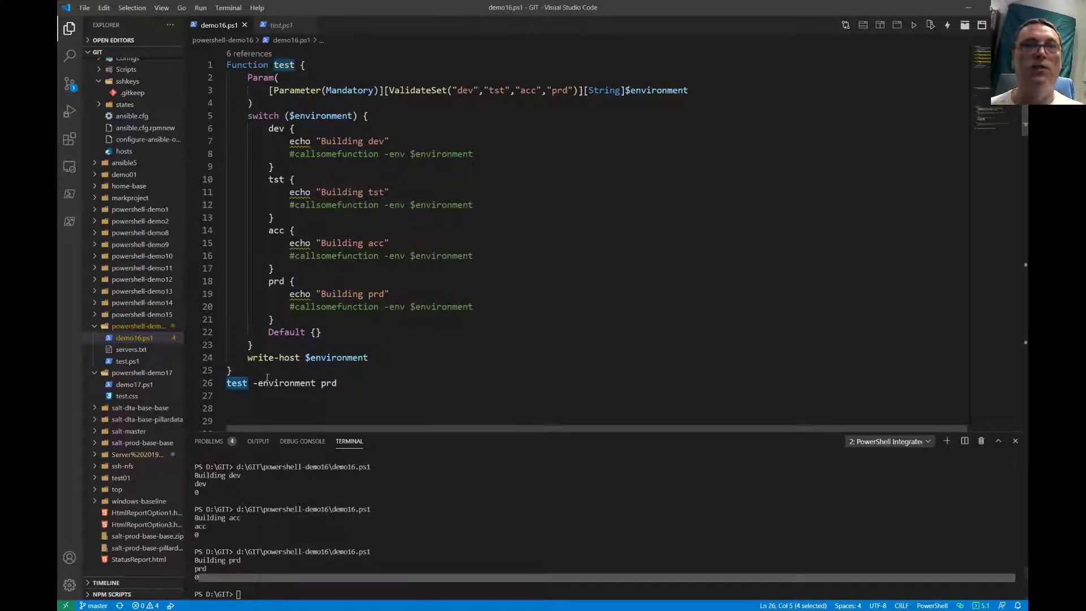
pyautogui.click(261, 369)
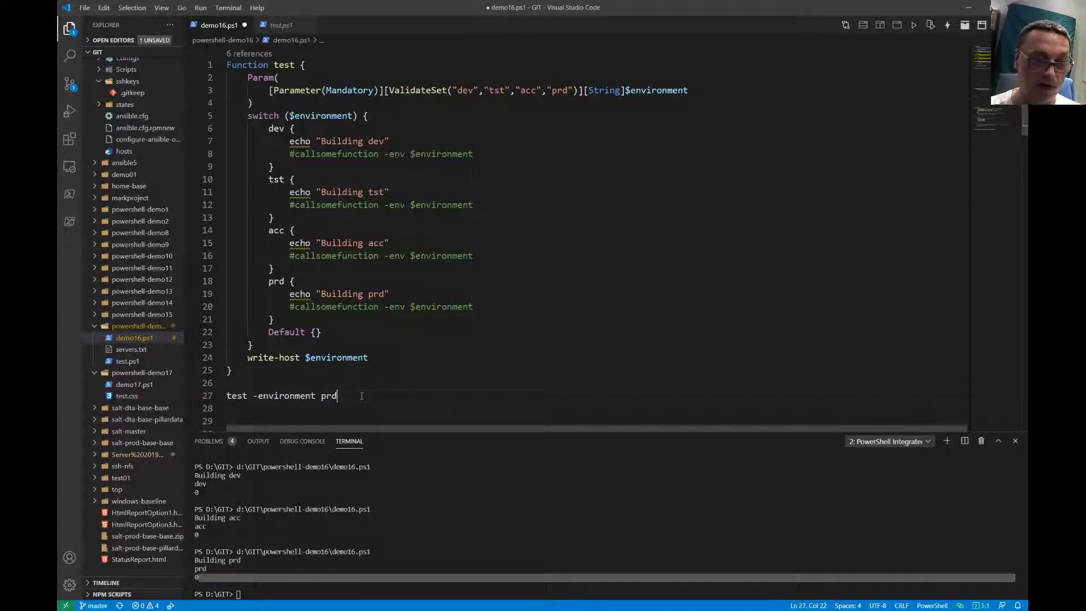
# Pass 'development' to the test call and run it, getting the not-in-set dev,tst,acc,prd error.
pyautogui.press('Backspace')
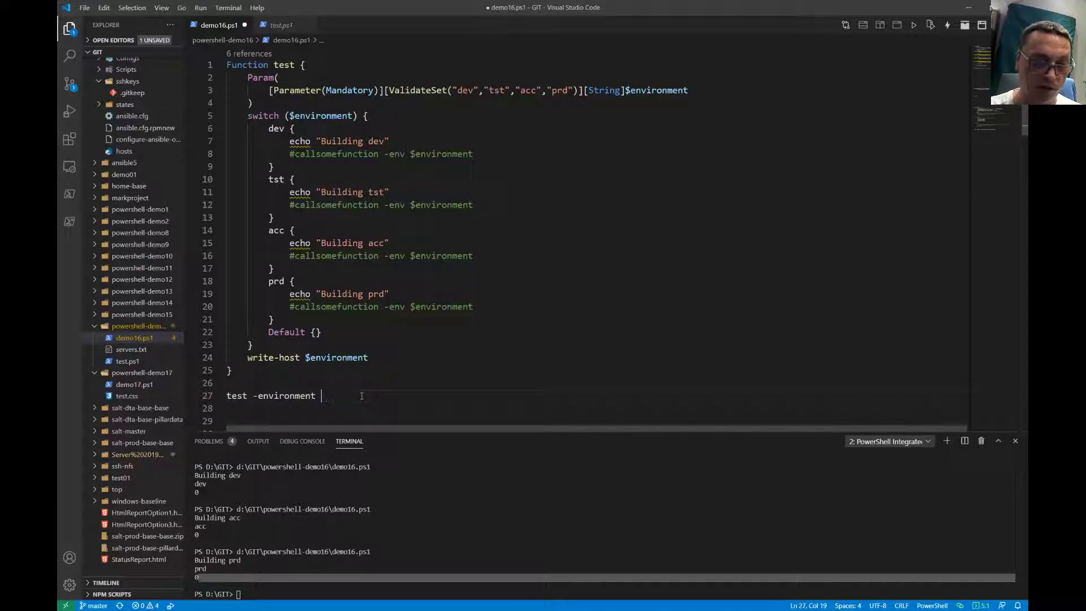
pyautogui.write('def')
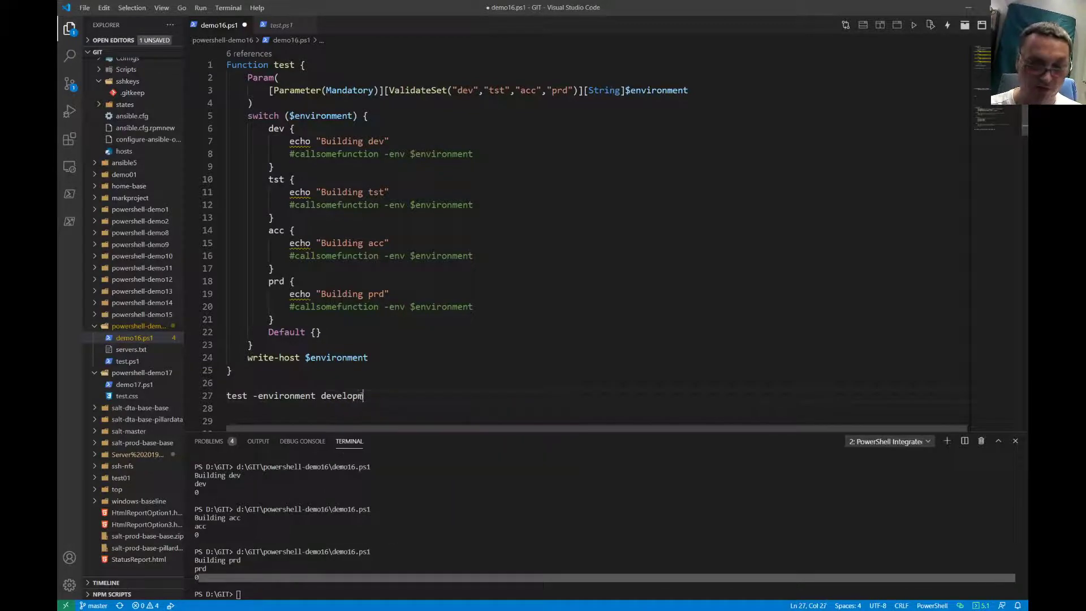
pyautogui.write('ent')
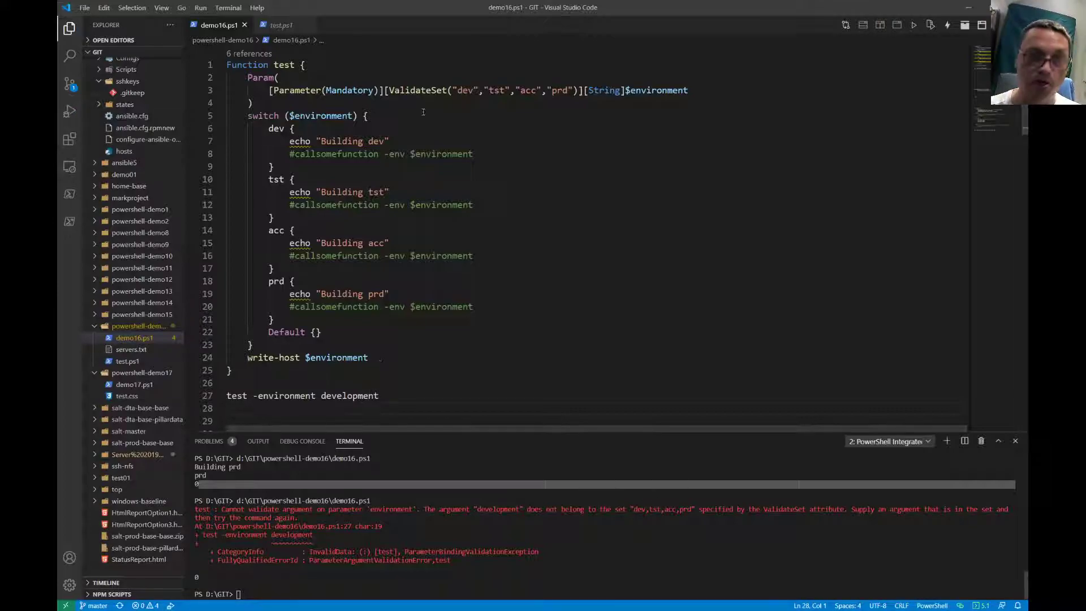
pyautogui.click(263, 90)
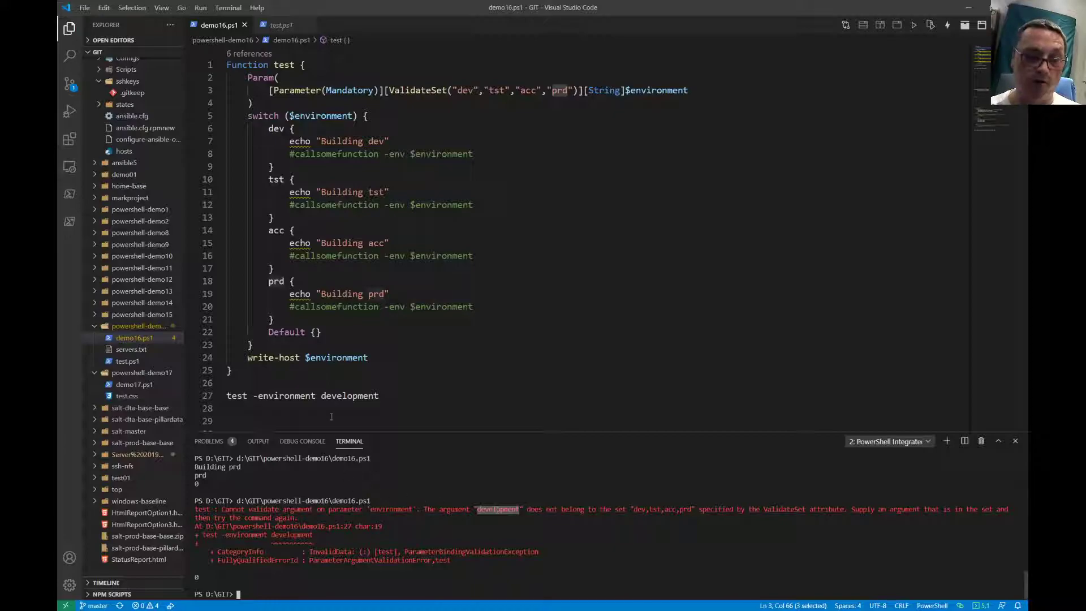
pyautogui.doubleClick(350, 396)
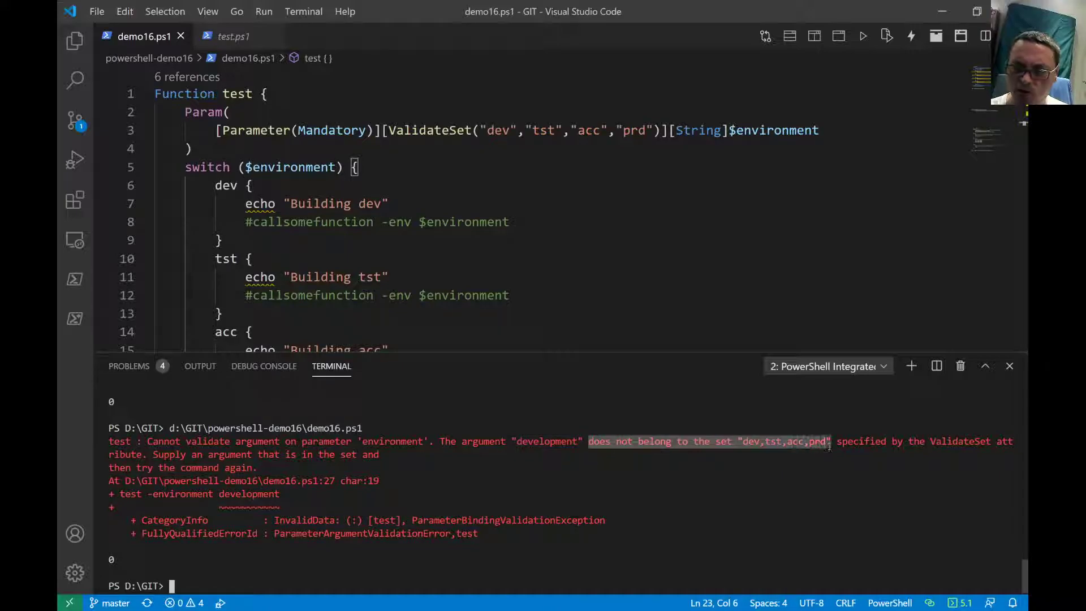
pyautogui.moveTo(688, 406)
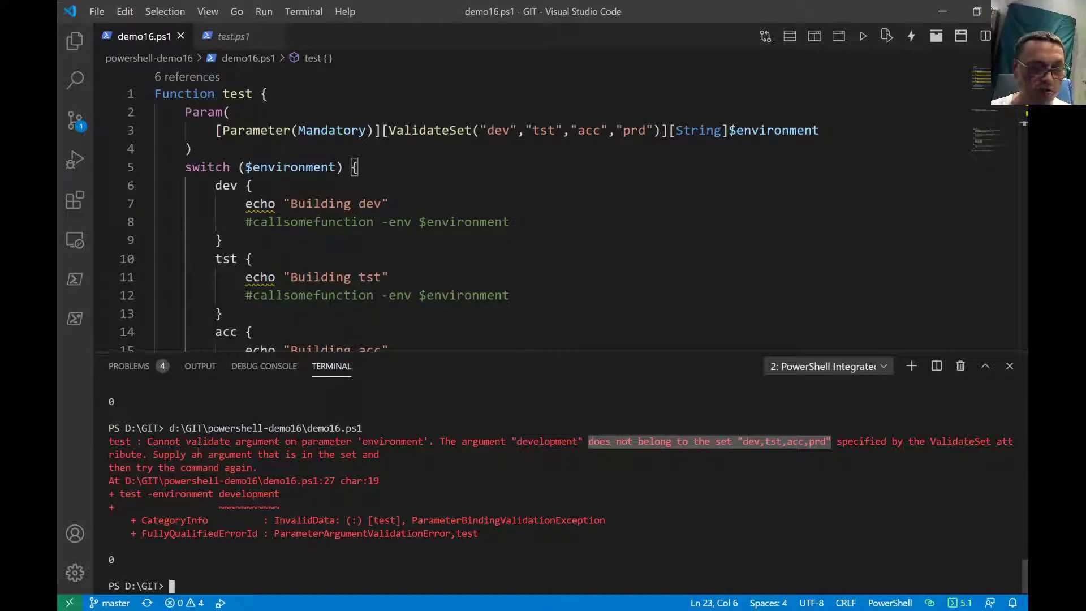
pyautogui.click(218, 130)
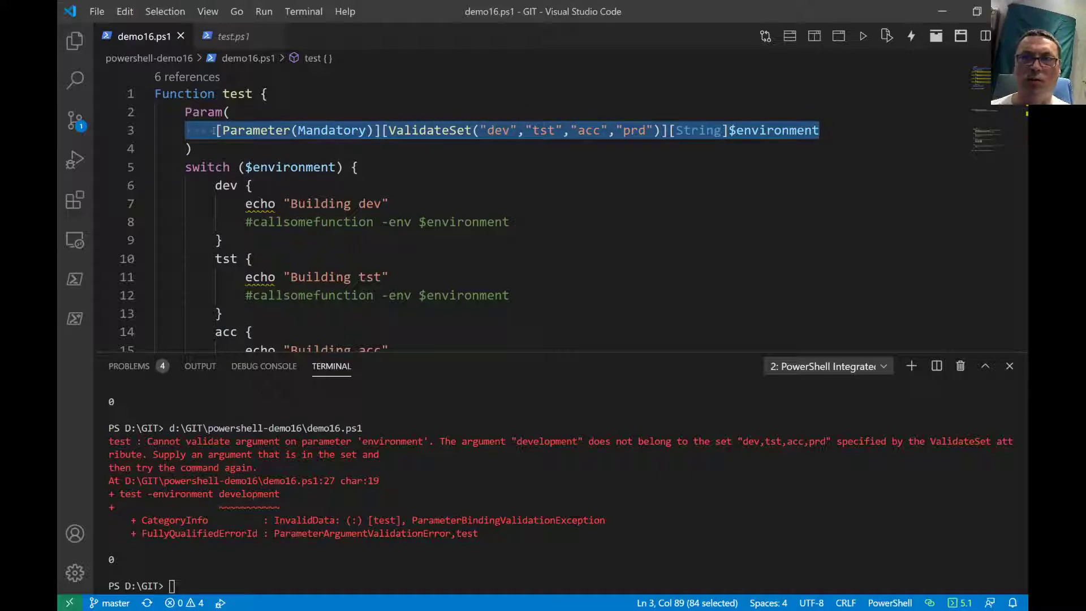
pyautogui.click(230, 112)
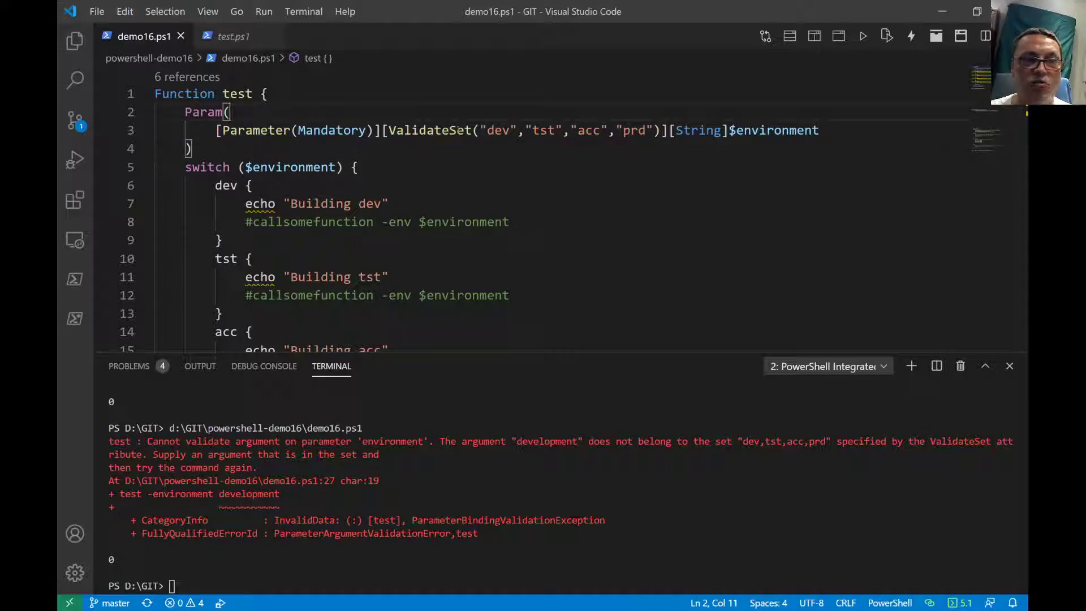
pyautogui.doubleClick(430, 130)
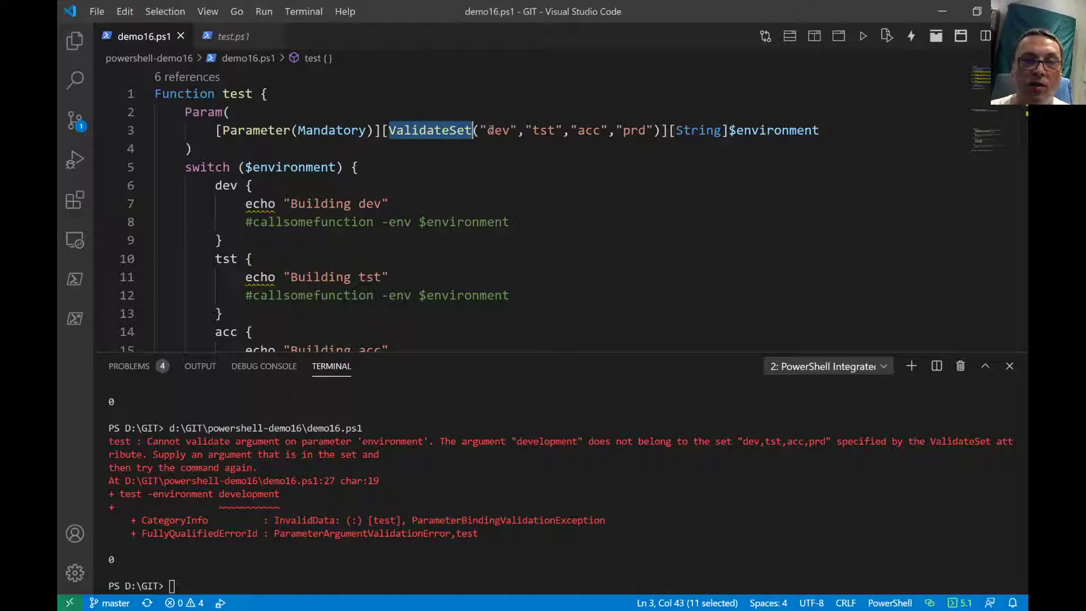
pyautogui.click(493, 130)
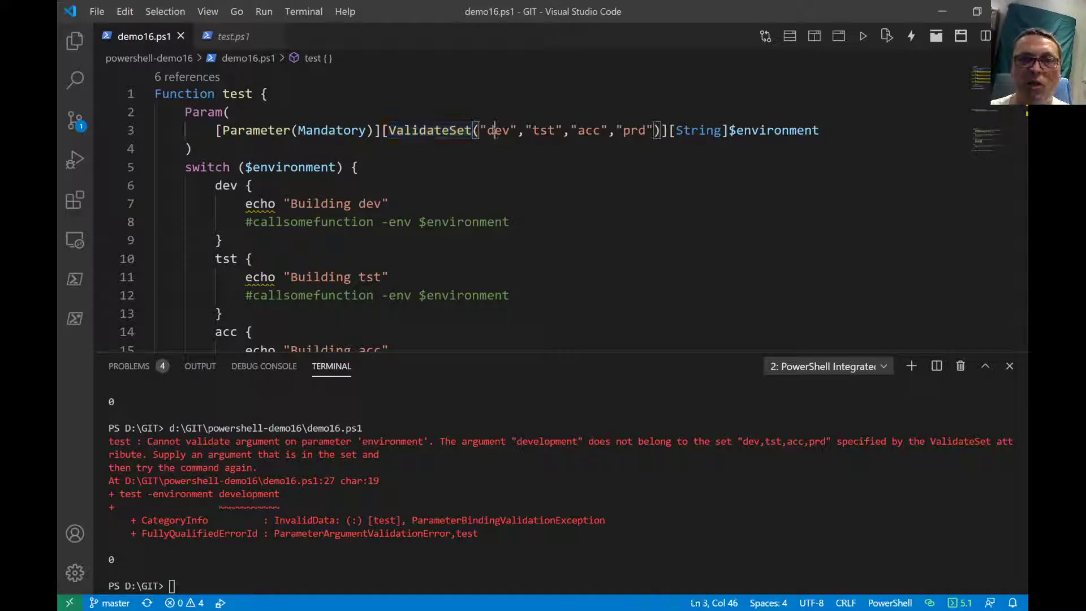
pyautogui.doubleClick(496, 130)
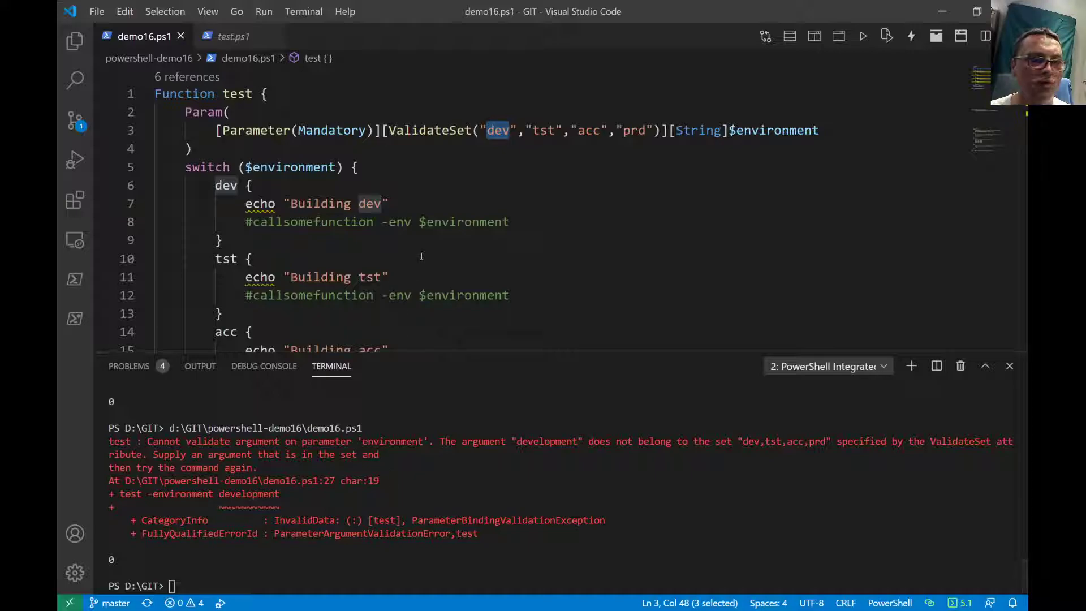
pyautogui.moveTo(512, 358)
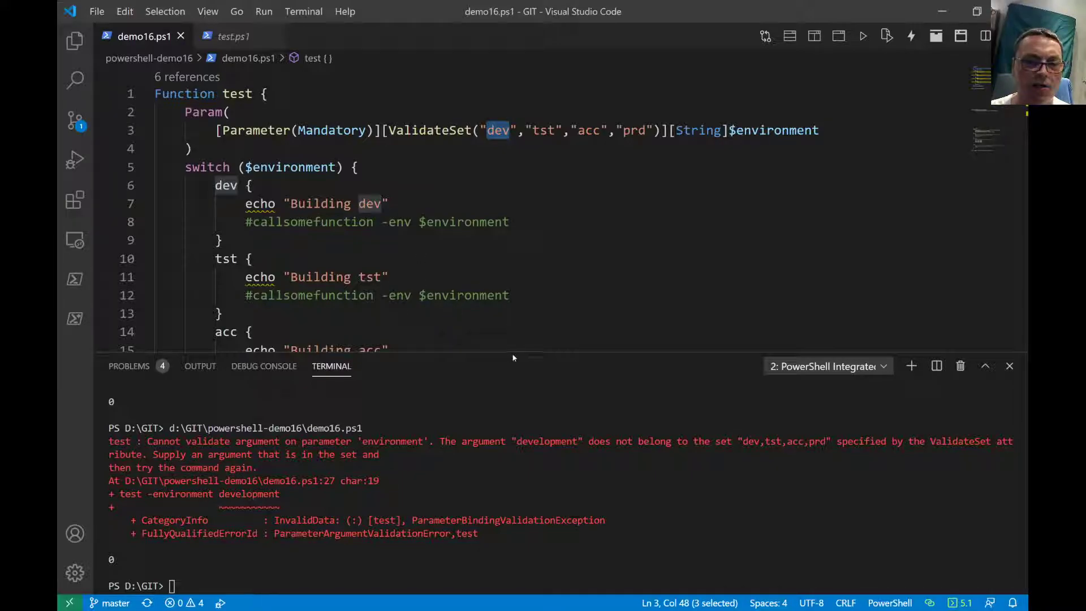
pyautogui.scroll(-3)
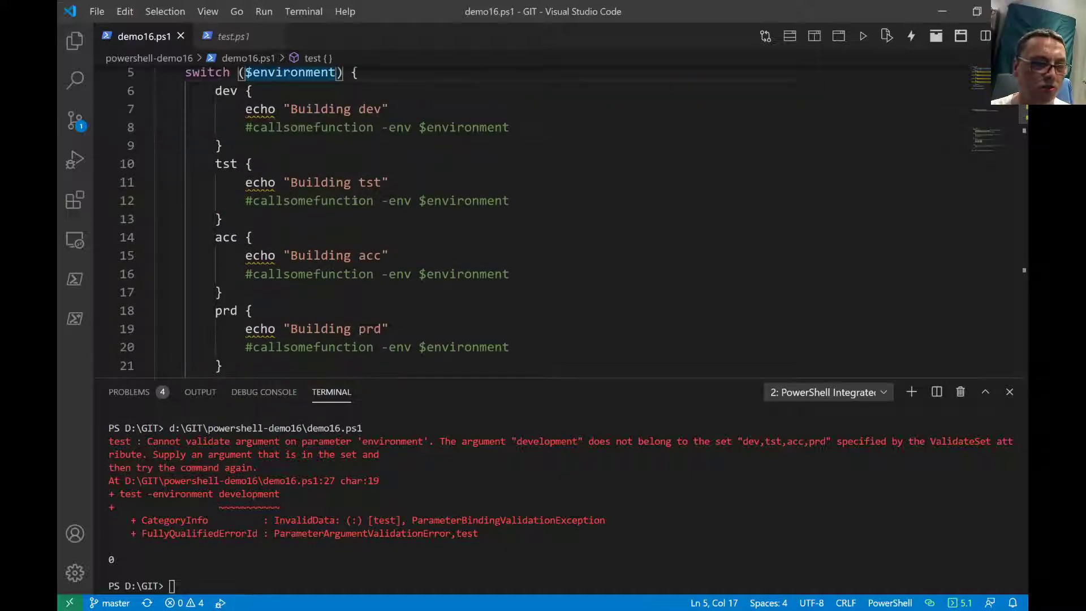
pyautogui.scroll(-3)
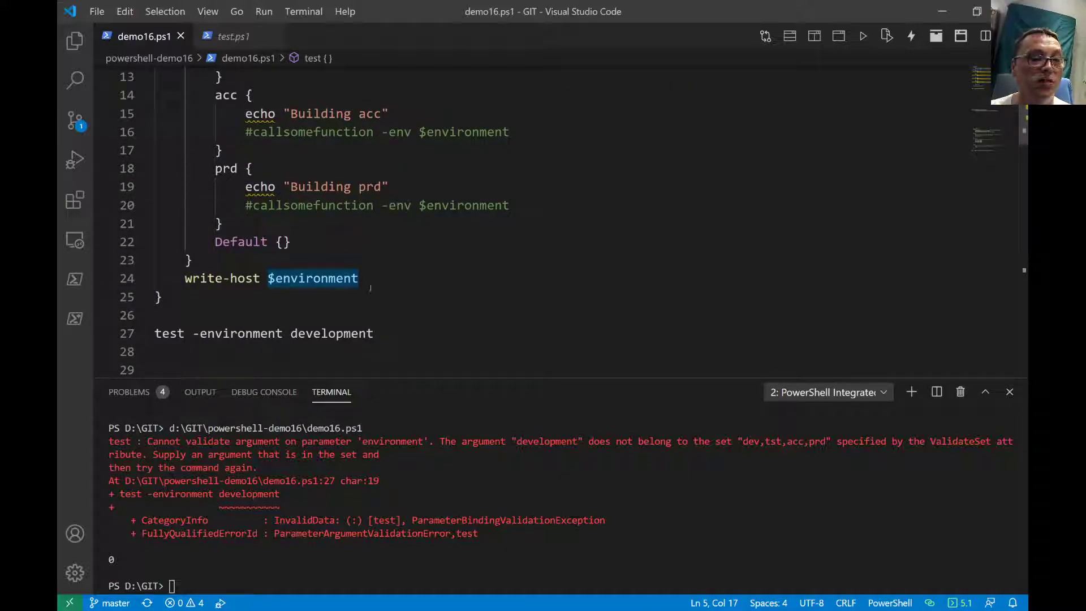
pyautogui.click(358, 279)
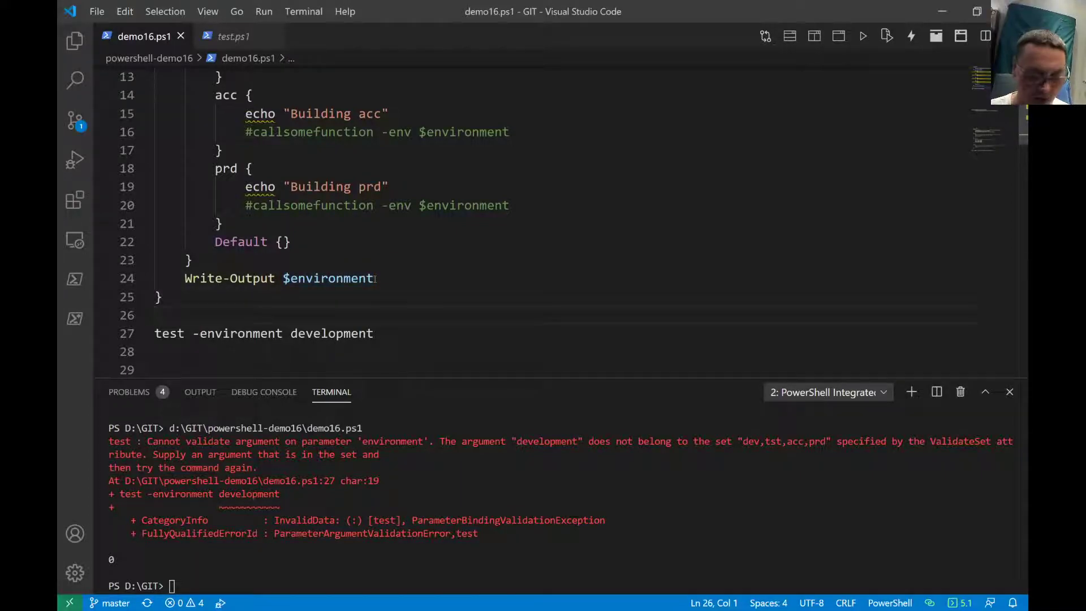
# Replace development with acc and run it, then rerun bare test so it prompts for environment.
pyautogui.click(862, 36)
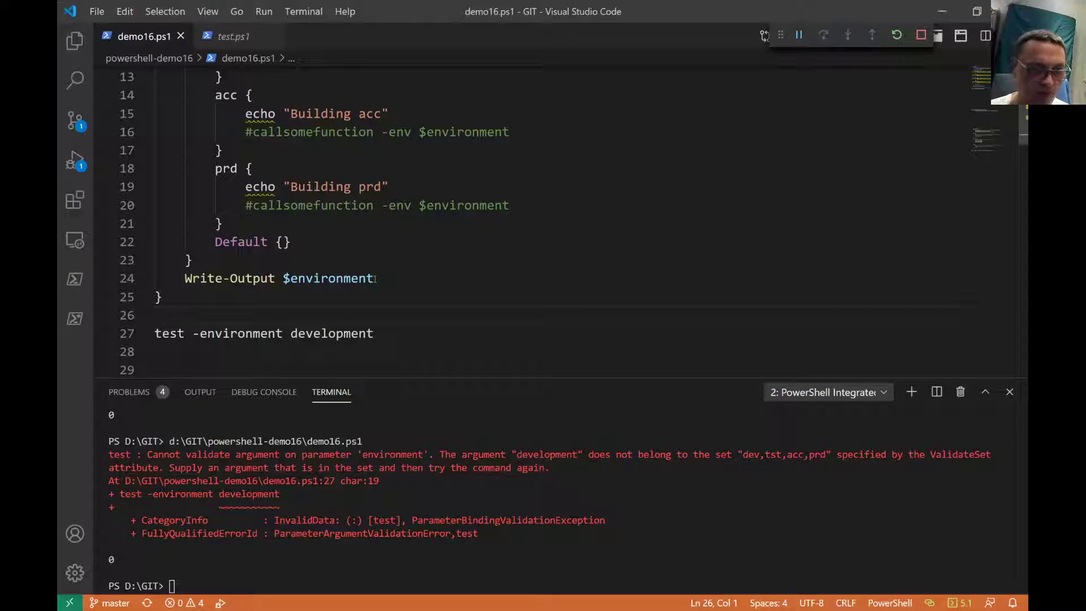
pyautogui.doubleClick(331, 332)
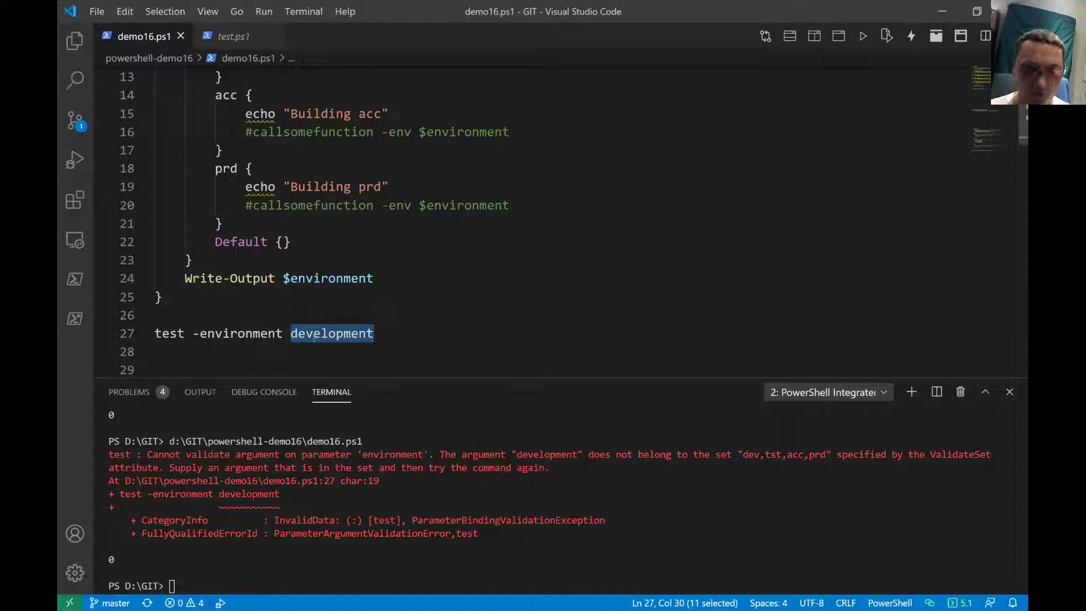
pyautogui.write('acc')
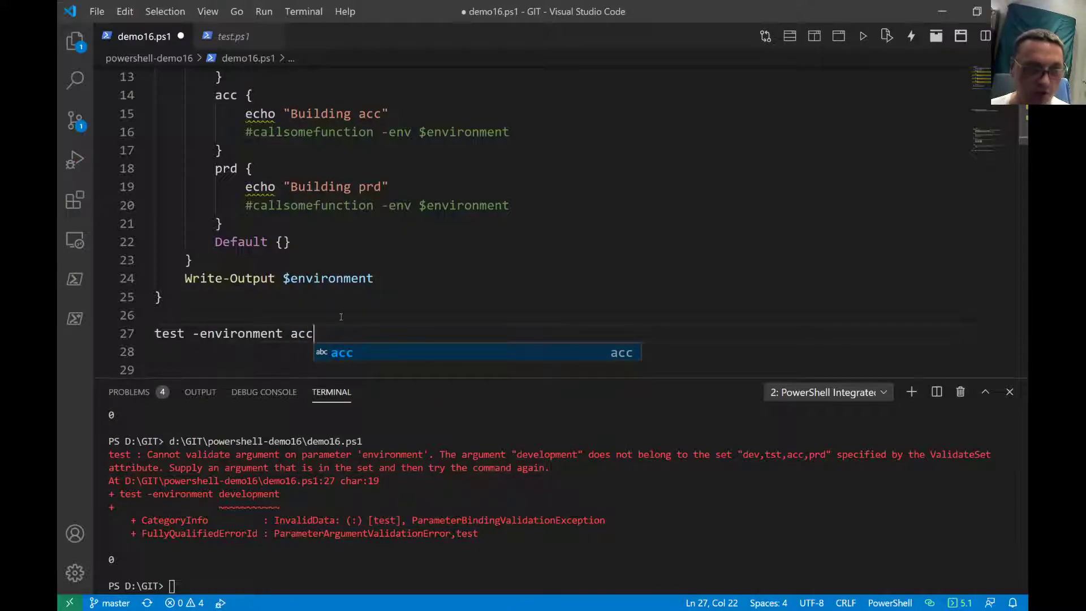
pyautogui.press('Backspace')
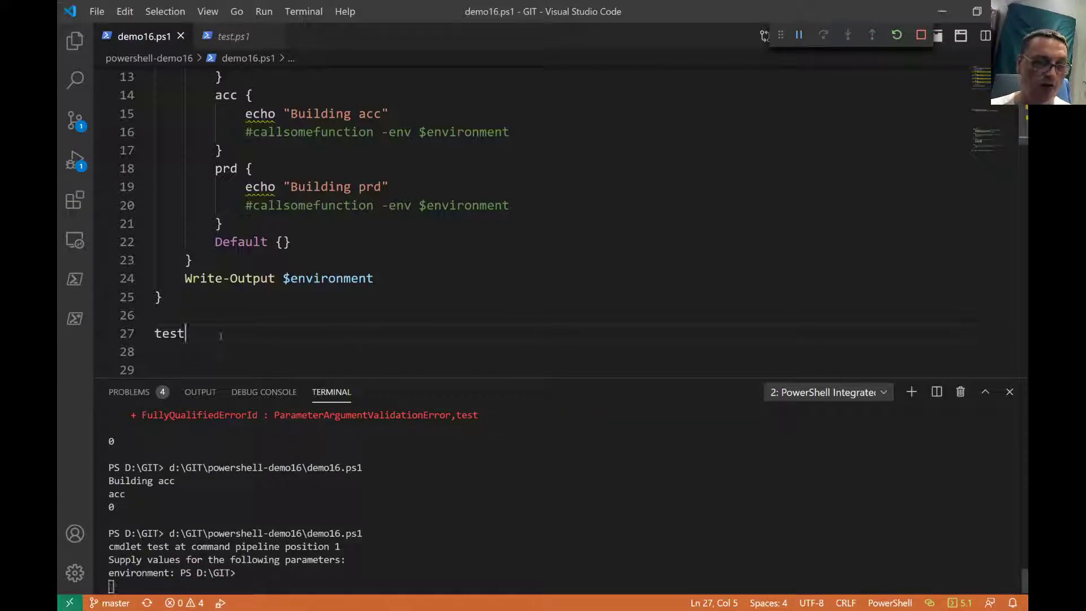
pyautogui.write('-environment')
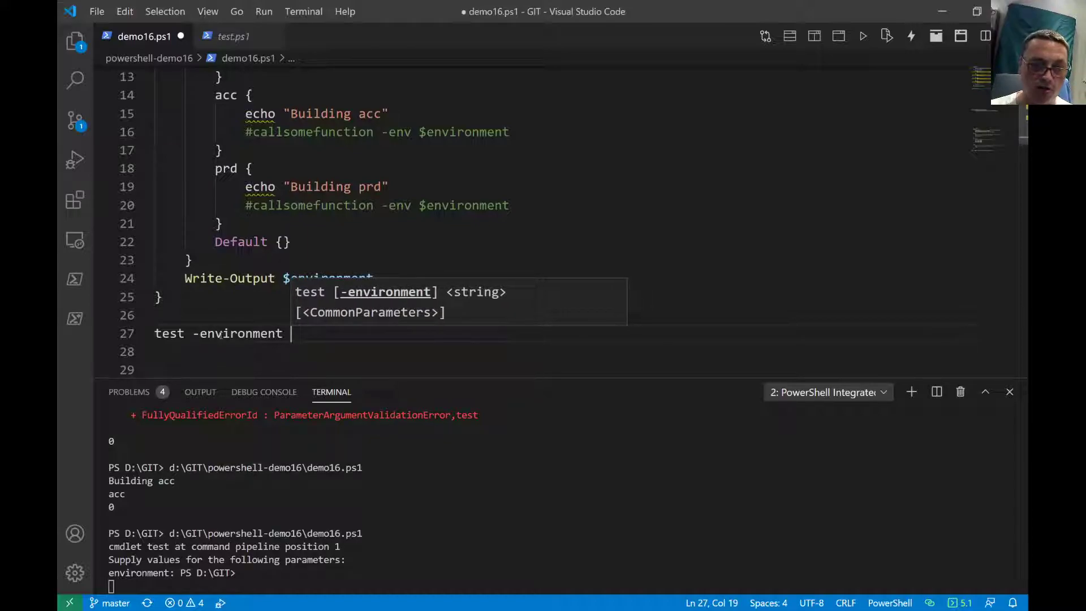
# Type d, a and pr after -environment to show completions of dev, acc and prd.
pyautogui.write('d')
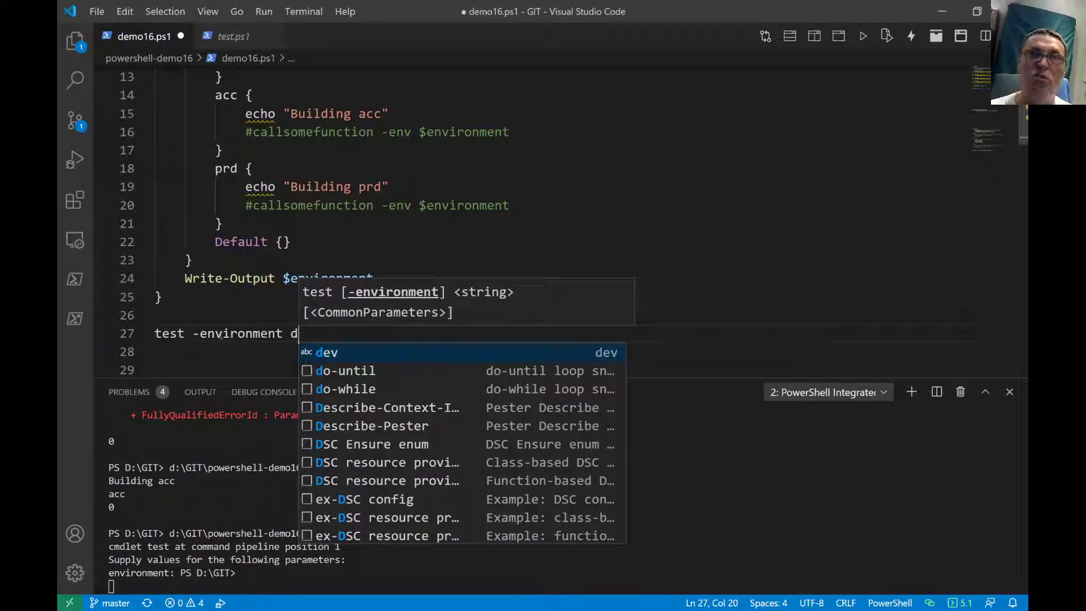
pyautogui.write('a')
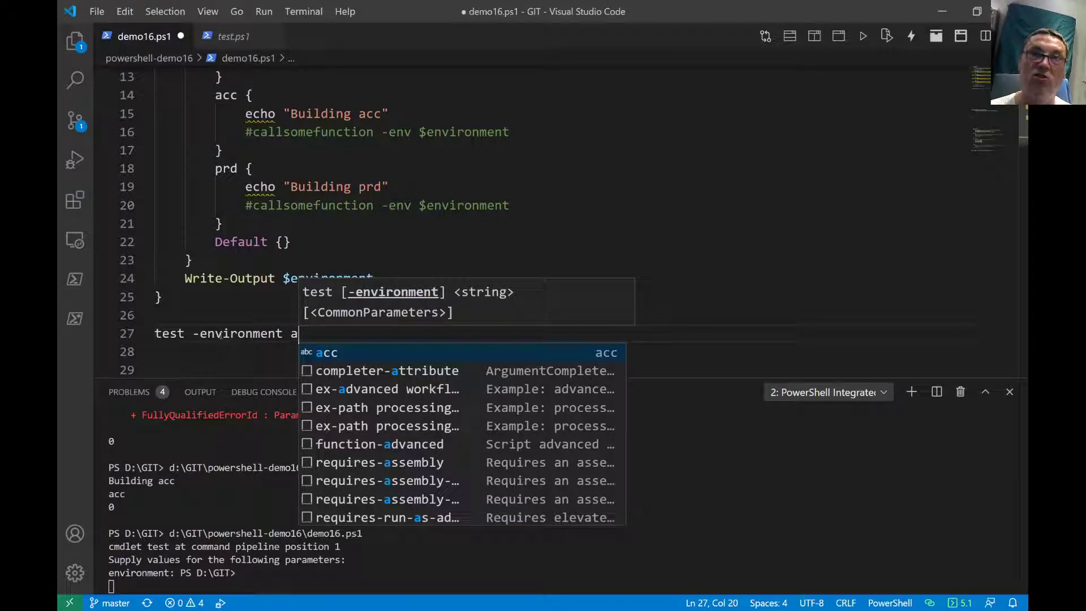
pyautogui.write('prd')
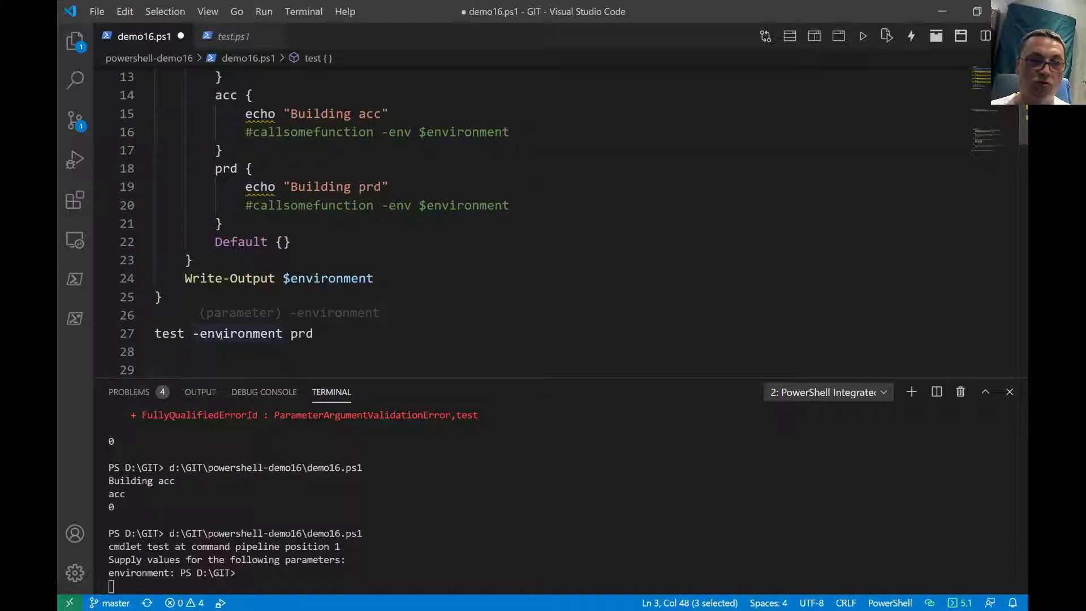
# Replace prd and retype d, then pr, trimming to 'p' with prd offered as completion.
pyautogui.doubleClick(300, 332)
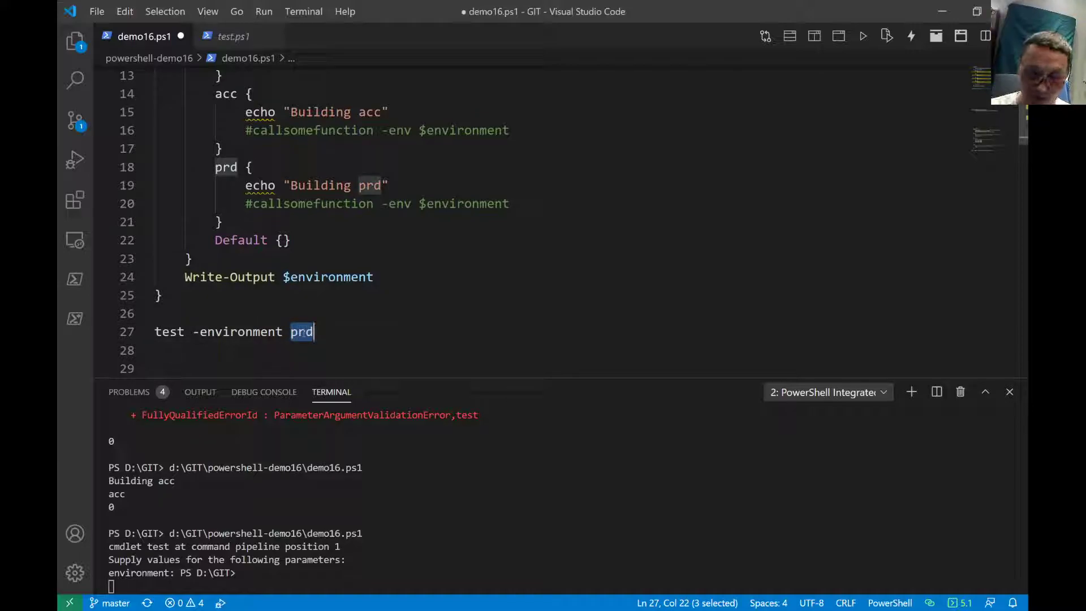
pyautogui.write('d')
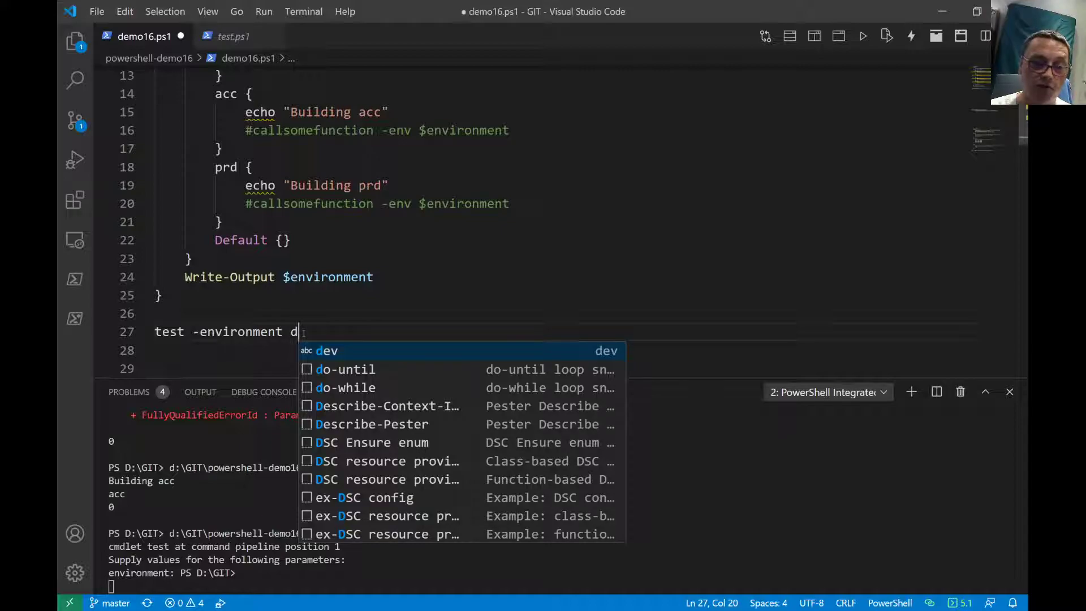
pyautogui.write('pr')
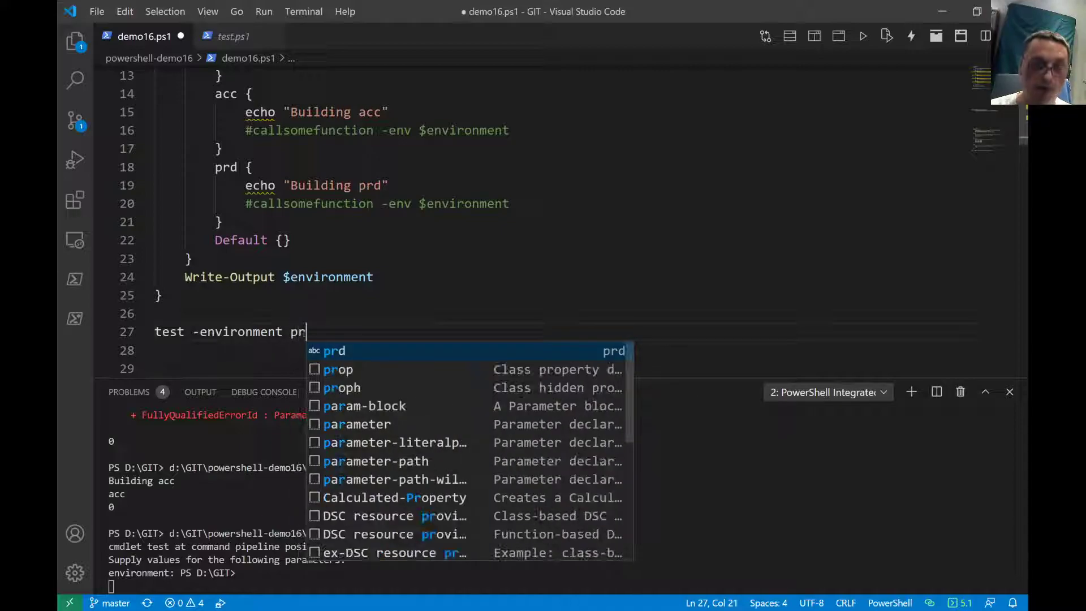
pyautogui.press('Backspace')
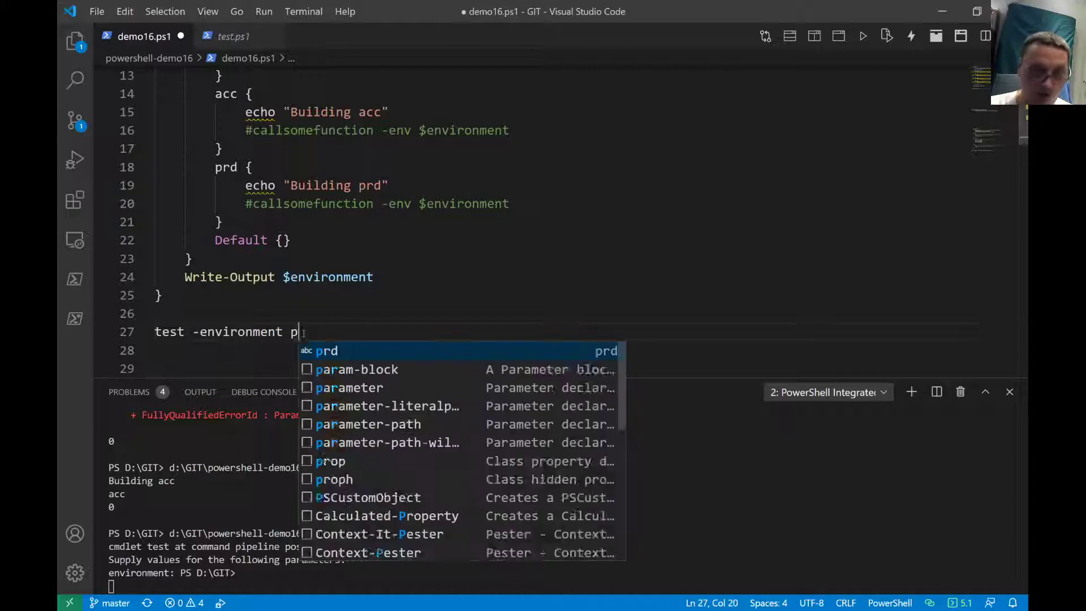